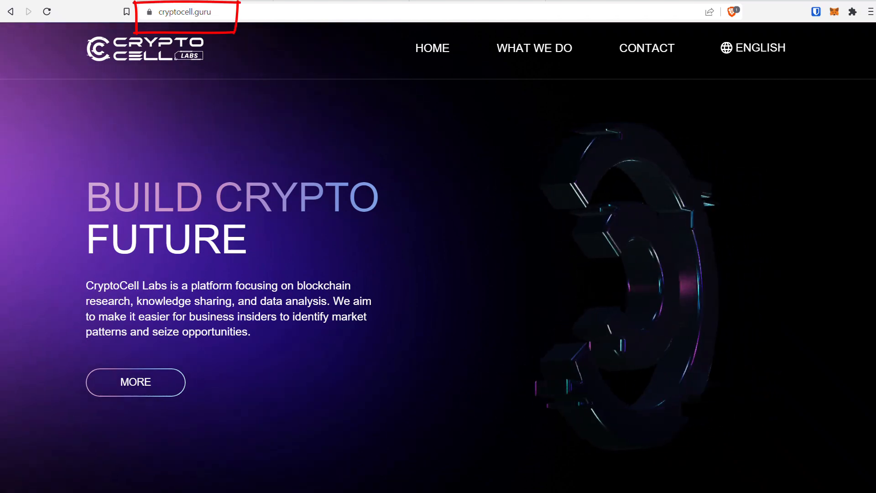
# - Reach the homepage footer and launch the XENTurbo tool from the Tools links
pyautogui.scroll(-3)
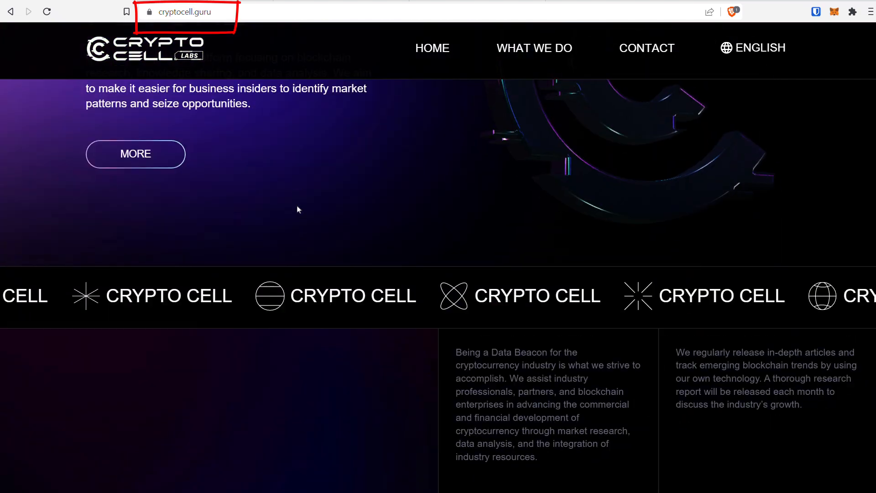
pyautogui.click(646, 48)
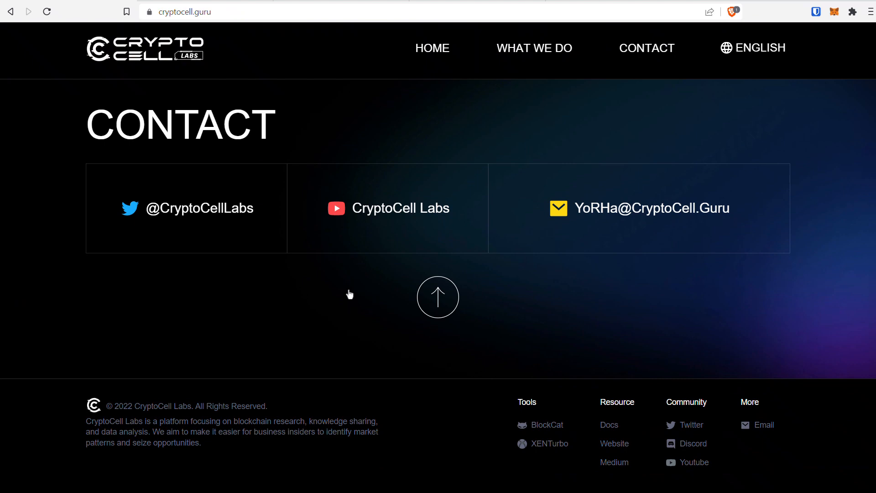
pyautogui.moveTo(538, 450)
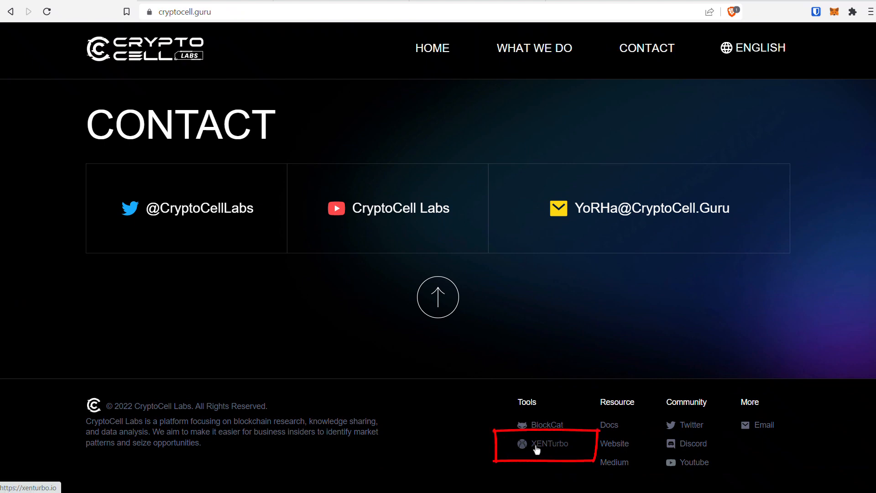
pyautogui.click(549, 444)
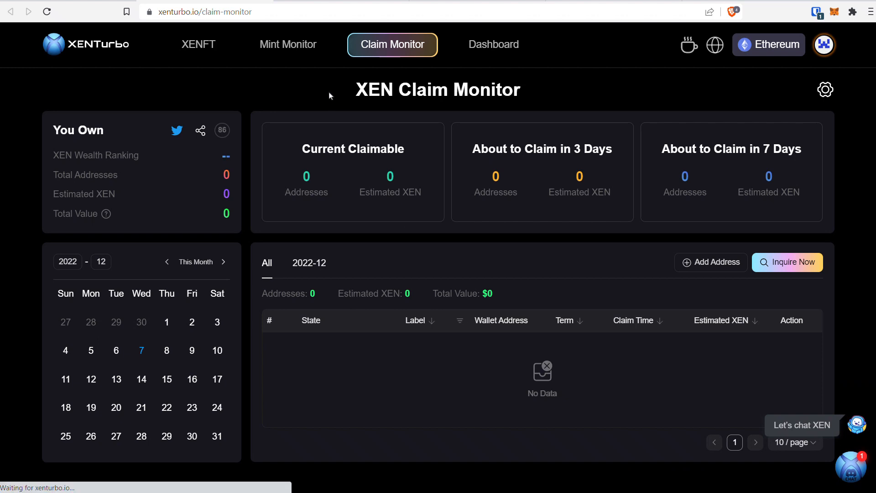
# - Show the XEN Mint Monitor page with network info, gas costs and earning estimates
pyautogui.click(288, 44)
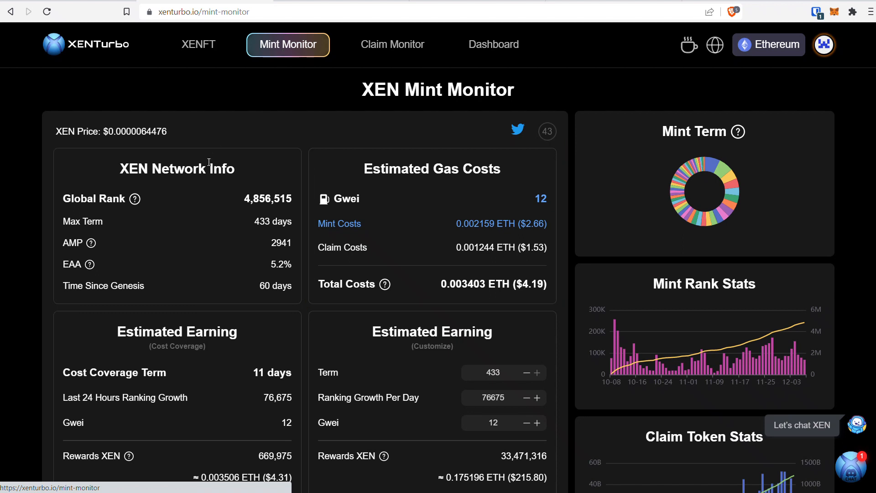
pyautogui.scroll(-3)
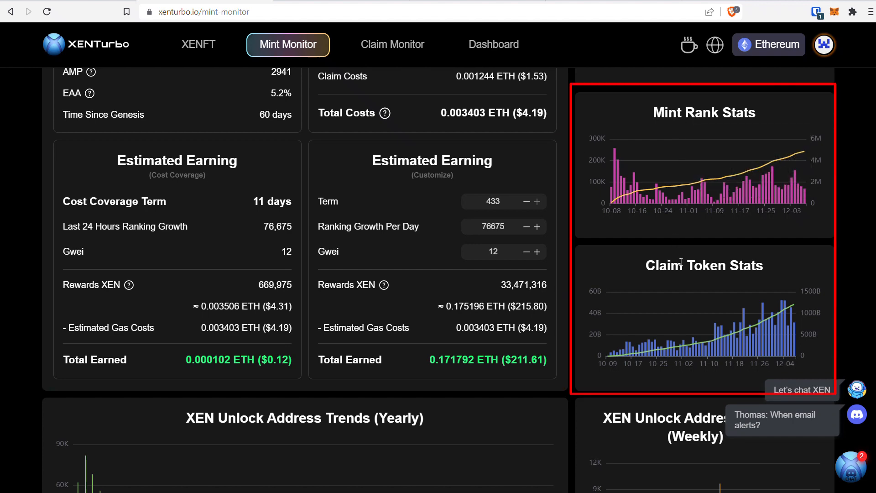
pyautogui.scroll(-3)
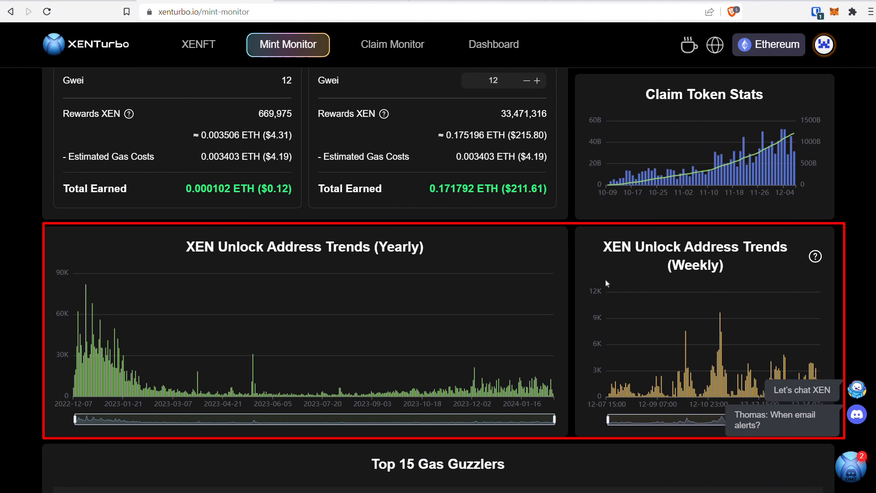
pyautogui.scroll(-3)
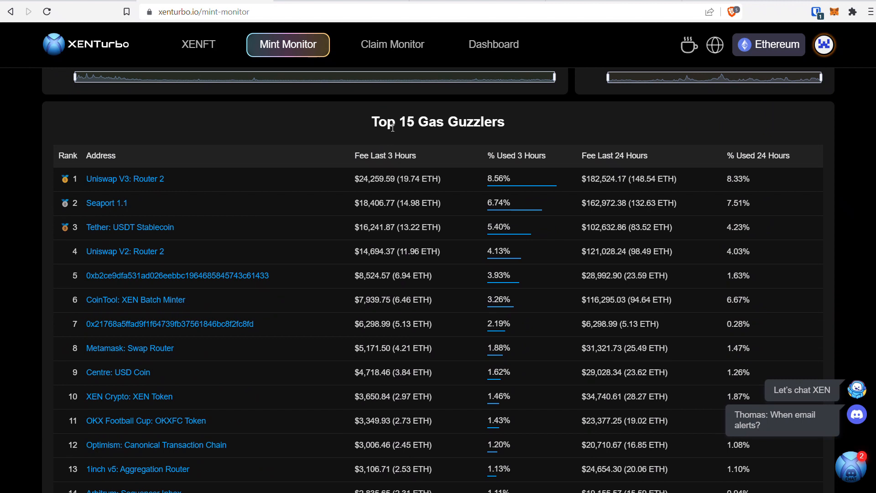
pyautogui.click(391, 44)
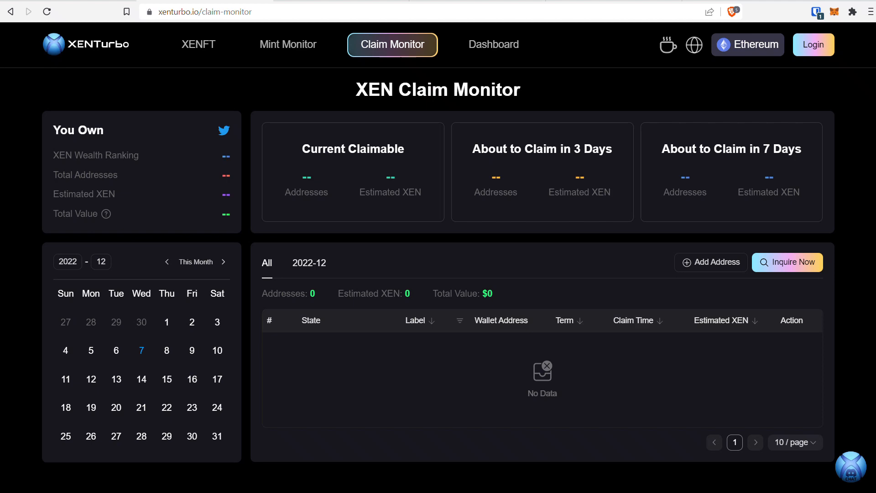
# - Sign in to the XENTurbo account with email and password
pyautogui.click(813, 45)
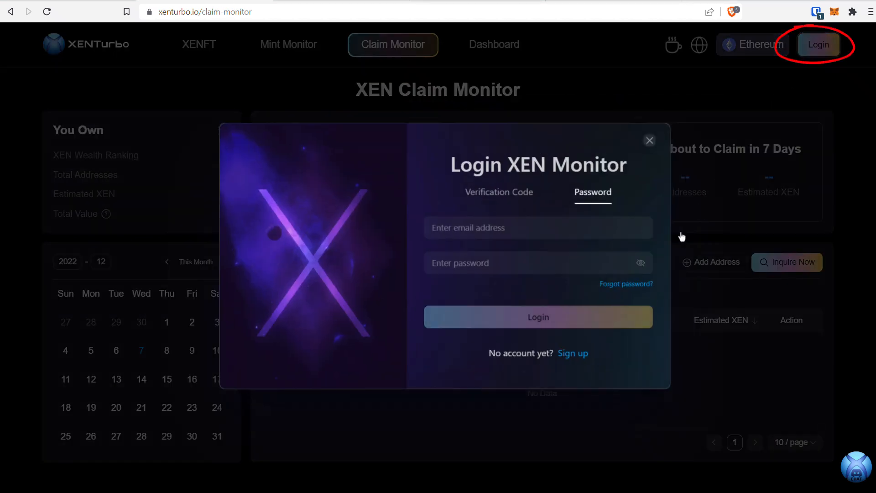
pyautogui.click(573, 353)
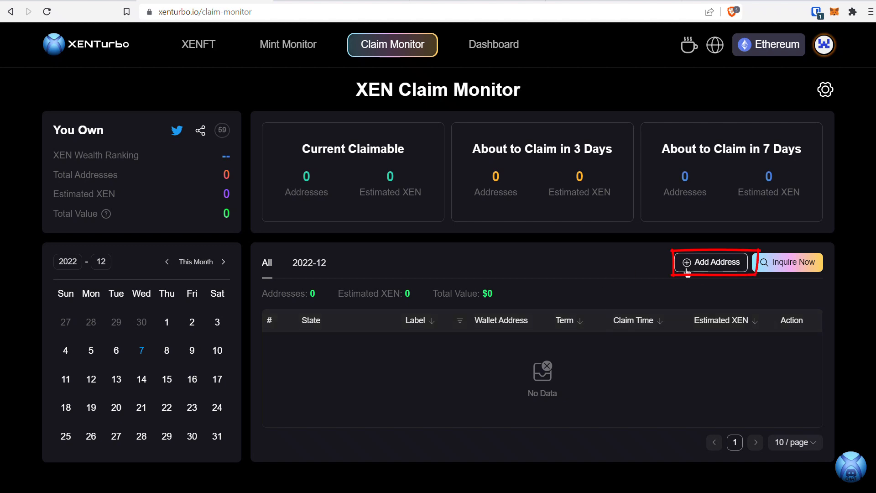
# - Add two wallet addresses to the Claim Monitor and confirm them
pyautogui.click(710, 262)
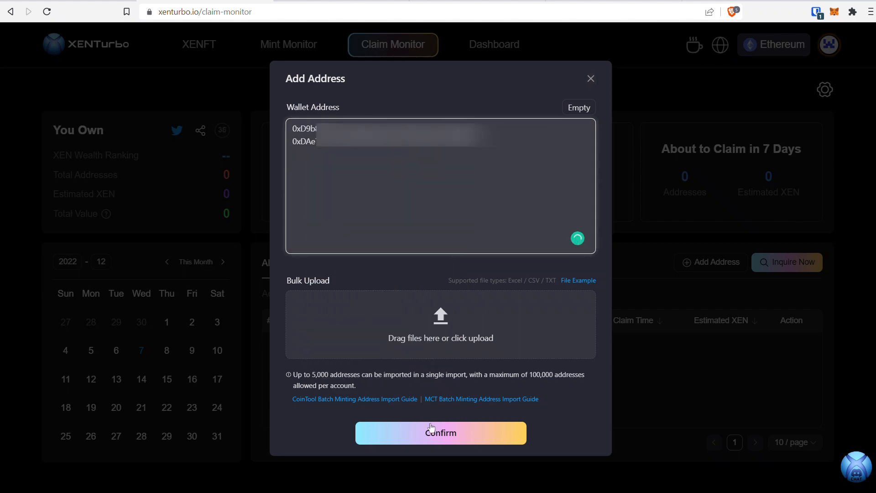
pyautogui.click(440, 432)
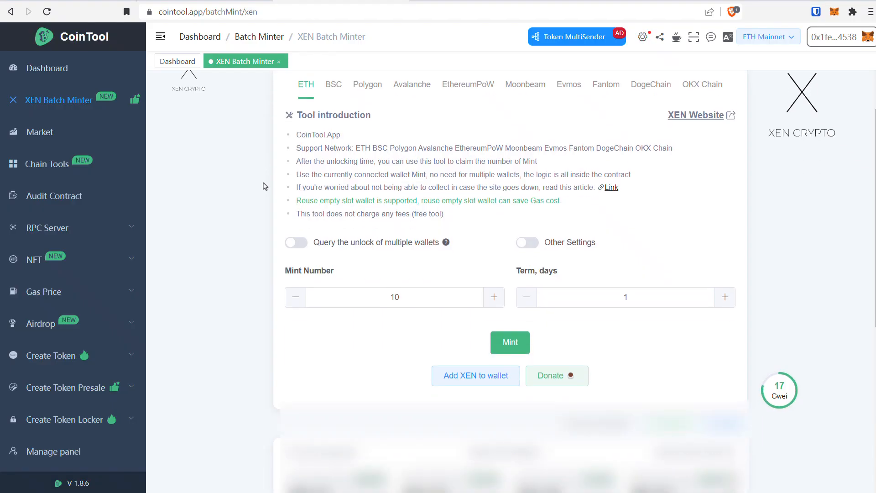
# - Export the 36 created batch-mint wallets to an Excel workbook in Downloads and open it
pyautogui.scroll(-3)
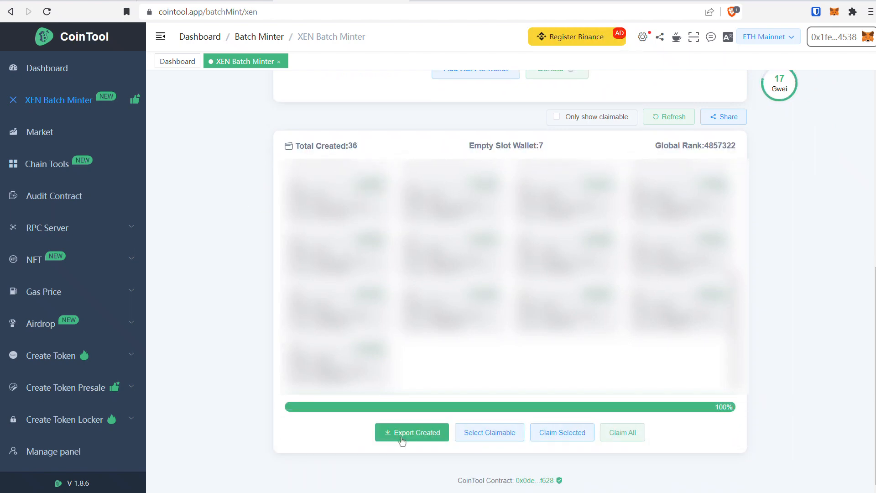
pyautogui.click(411, 431)
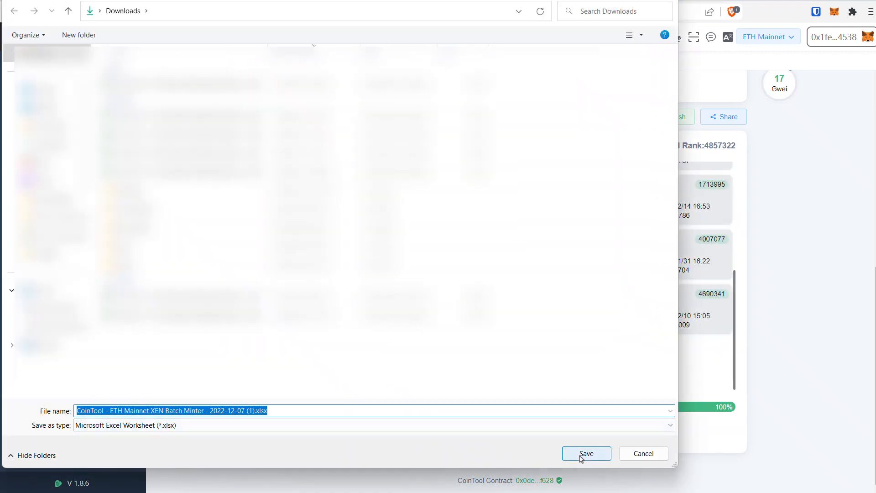
pyautogui.click(586, 453)
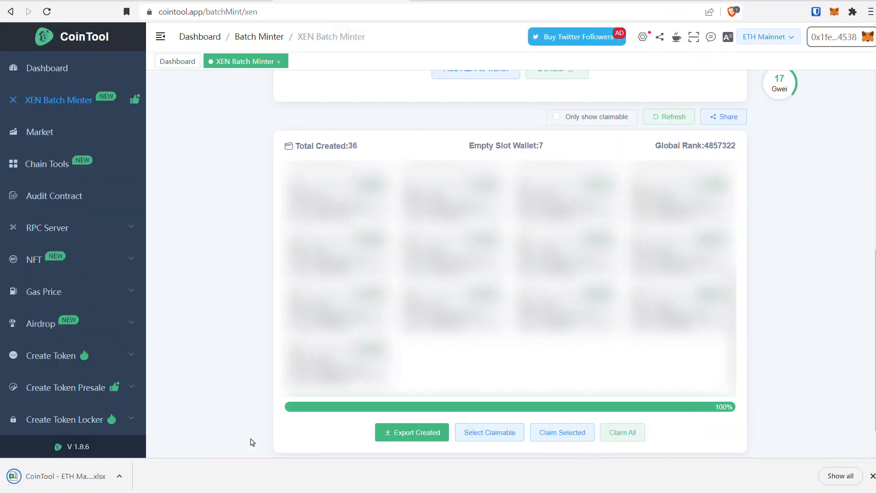
pyautogui.click(67, 476)
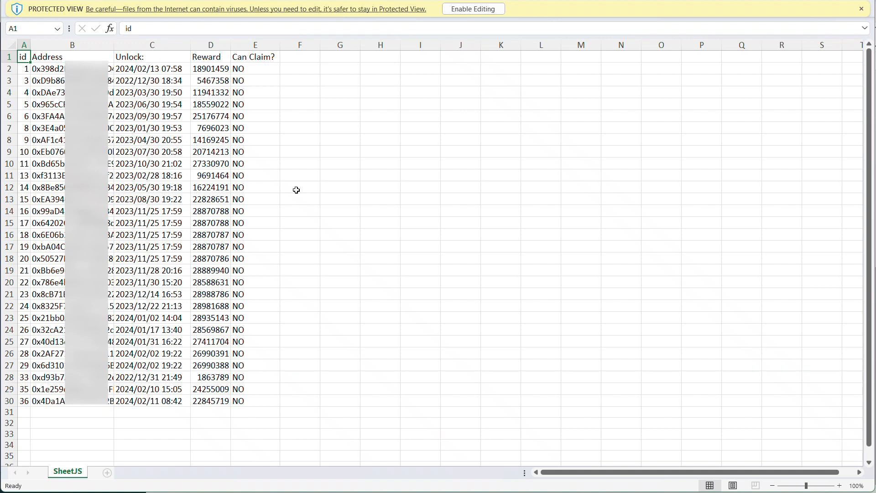
pyautogui.moveTo(285, 189)
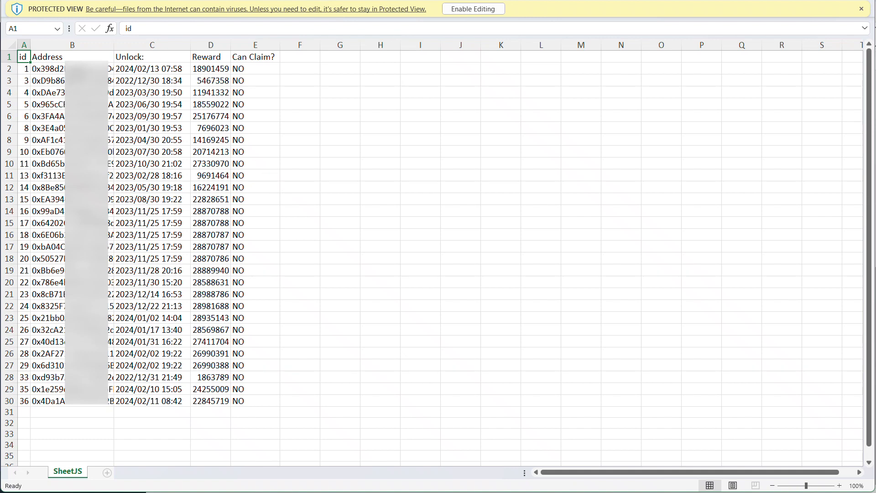
# - Select and copy the 29 wallet addresses in column B of the exported workbook
pyautogui.moveTo(72, 68); pyautogui.dragTo(72, 151)
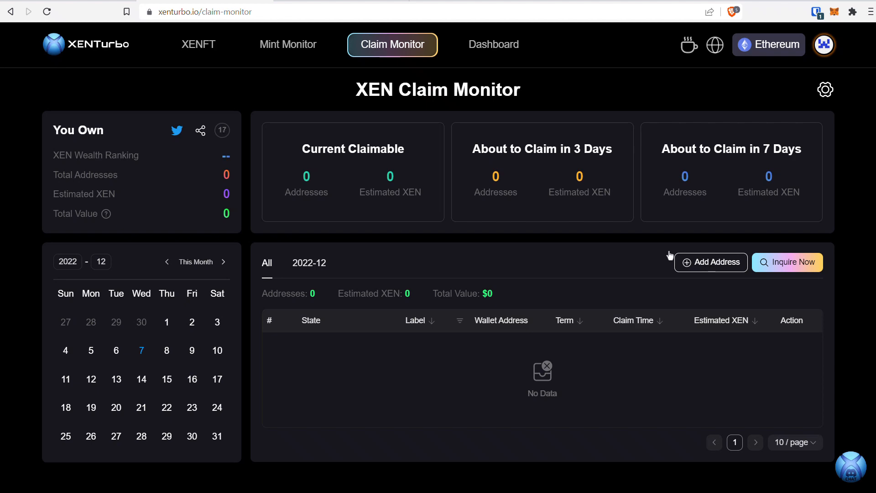
# - Add the 29 copied wallet addresses to the Claim Monitor, totalling 295,177,008 estimated XEN worth $1,906.22
pyautogui.click(709, 262)
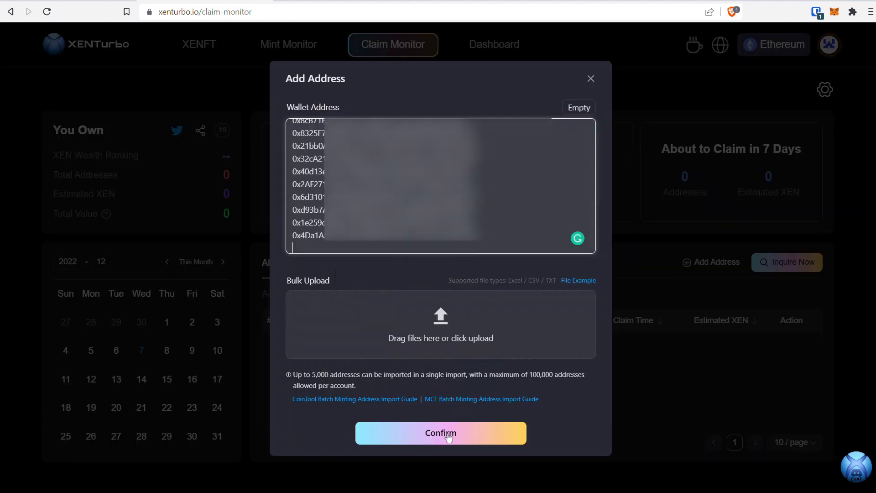
pyautogui.click(440, 433)
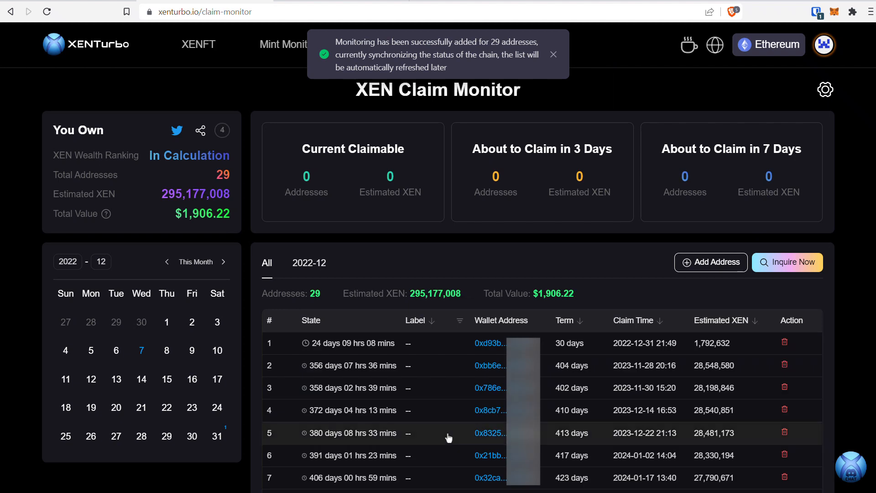